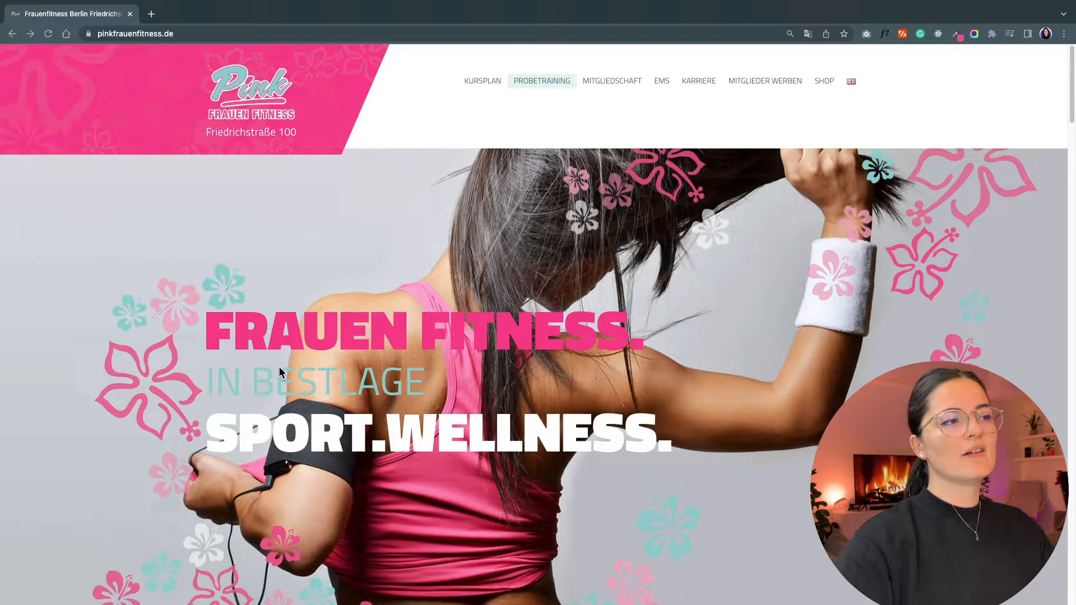
{"action": "mouse_move", "coordinate": [726, 381]}
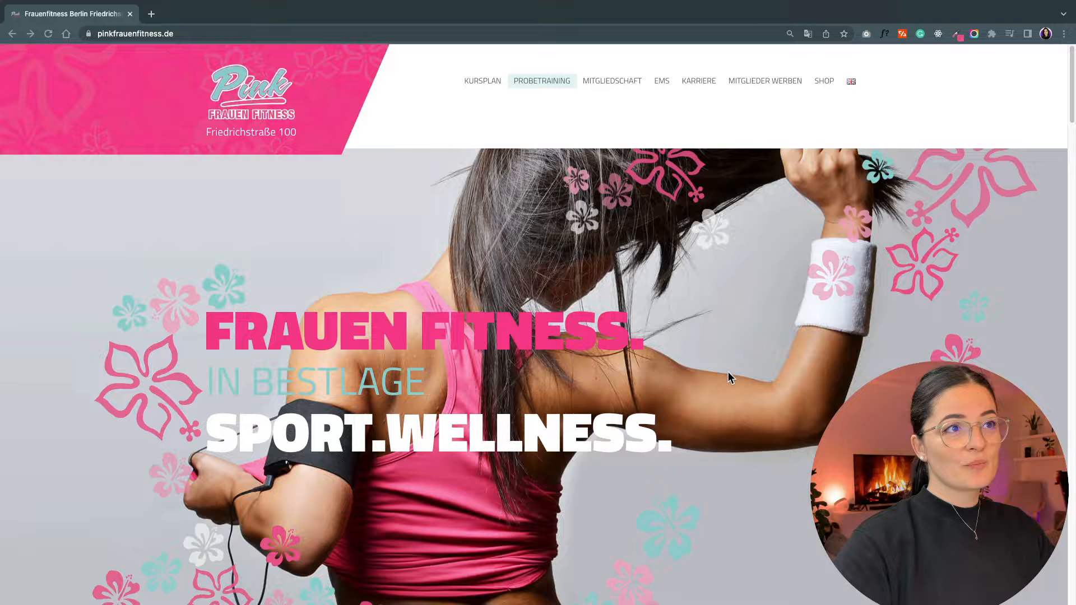
{"action": "mouse_move", "coordinate": [804, 244]}
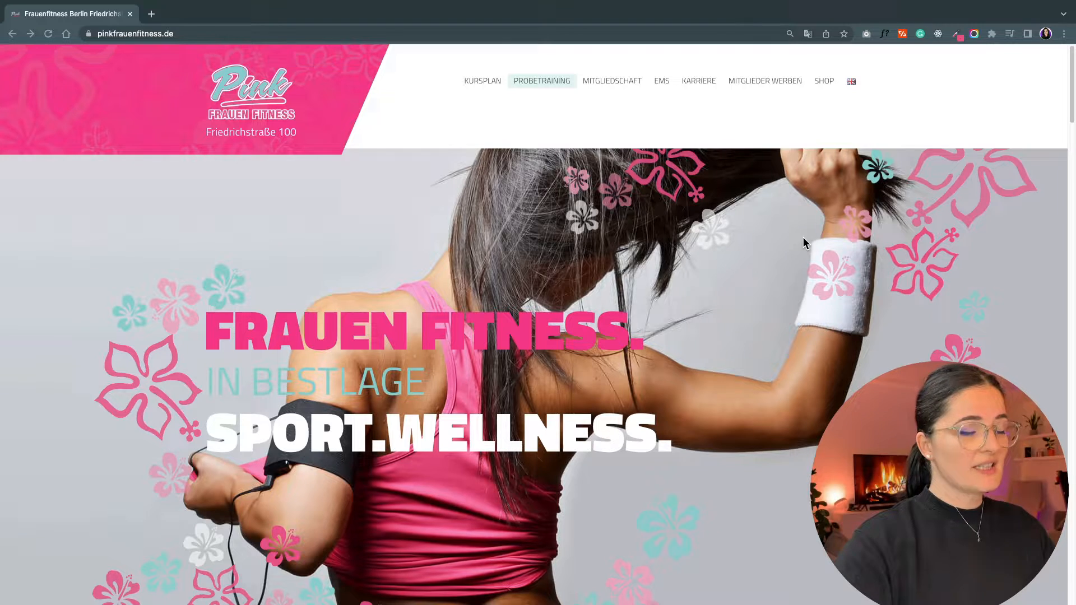
{"action": "mouse_move", "coordinate": [851, 86]}
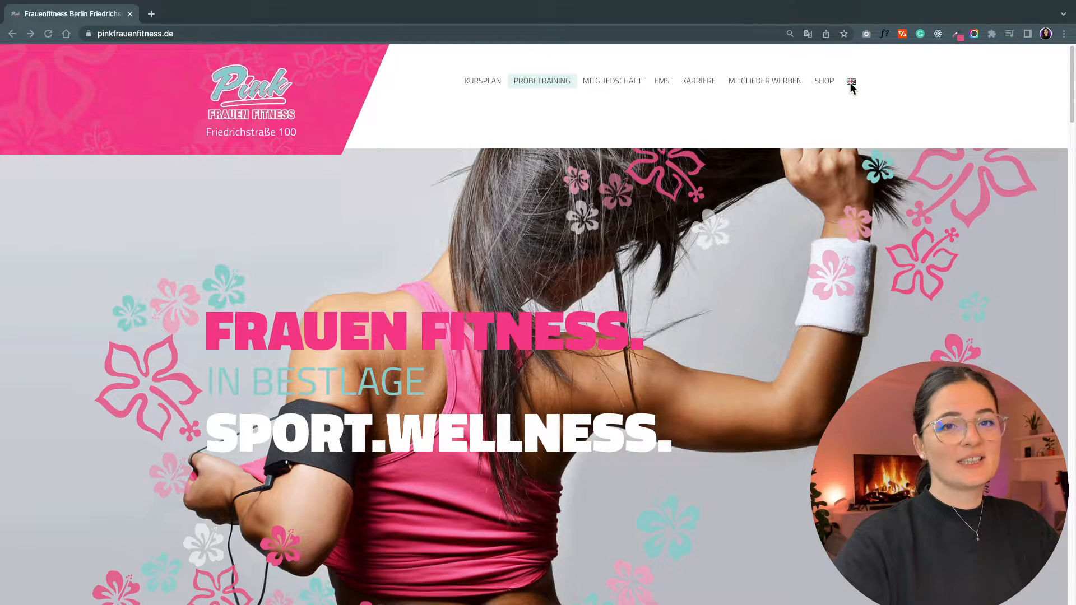
Translate the Pink Frauen Fitness site into English with Chrome's translate feature.
{"action": "left_click", "coordinate": [851, 82]}
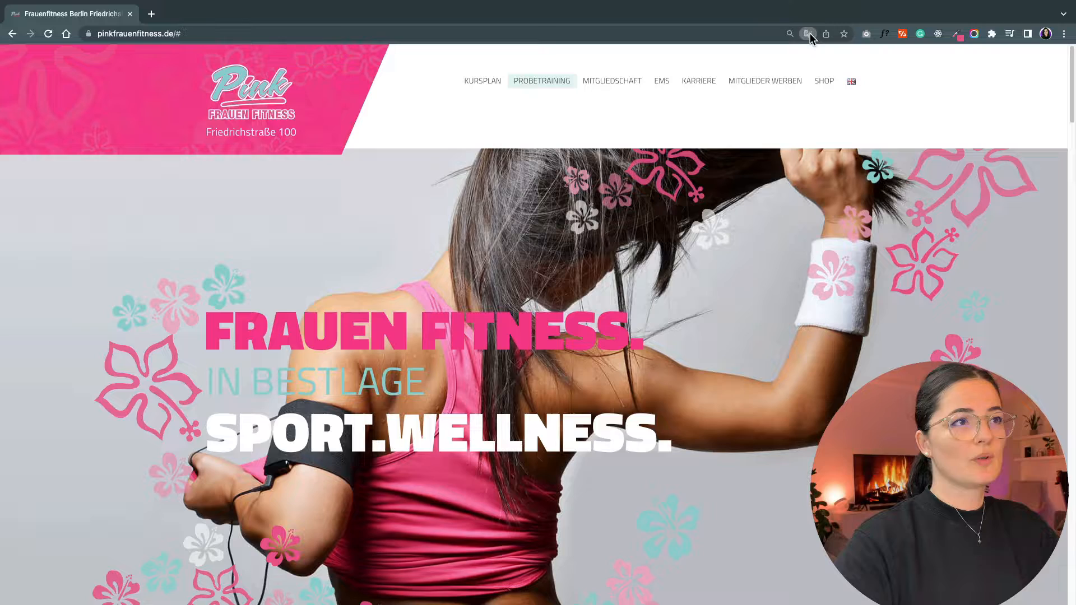
{"action": "left_click", "coordinate": [808, 32]}
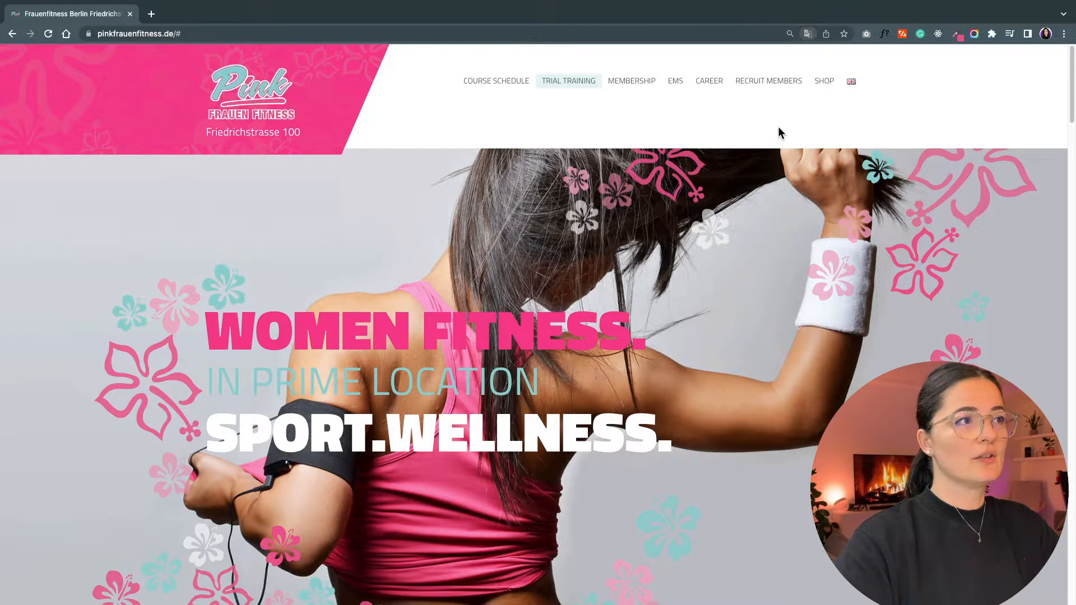
Browse down through the homepage sections, then go to the membership tariffs page via Join Now.
{"action": "scroll", "scroll_direction": "down", "scroll_amount": 3}
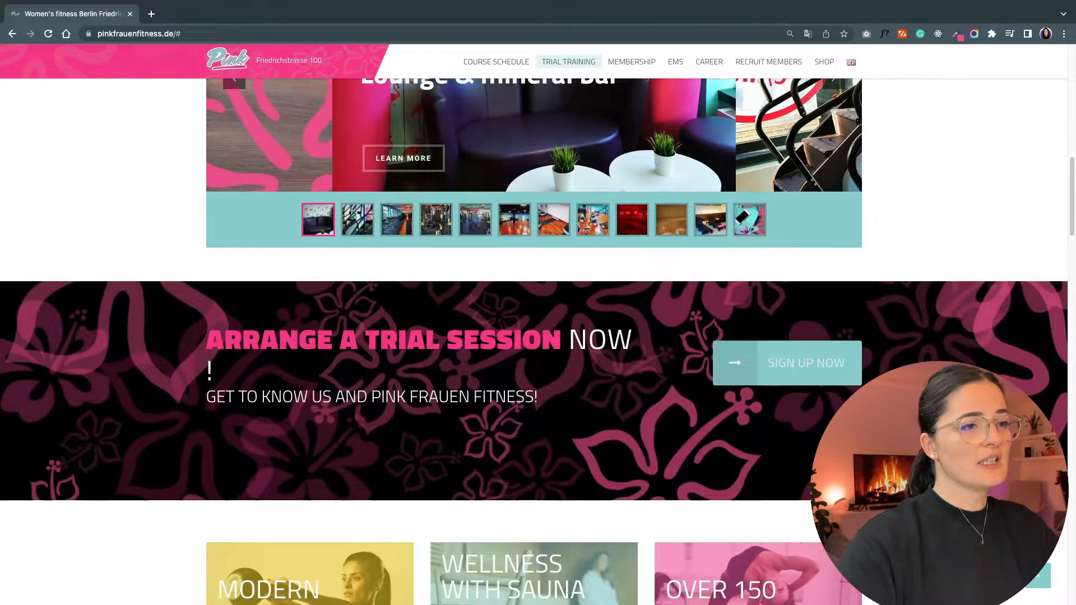
{"action": "scroll", "scroll_direction": "down", "scroll_amount": 3}
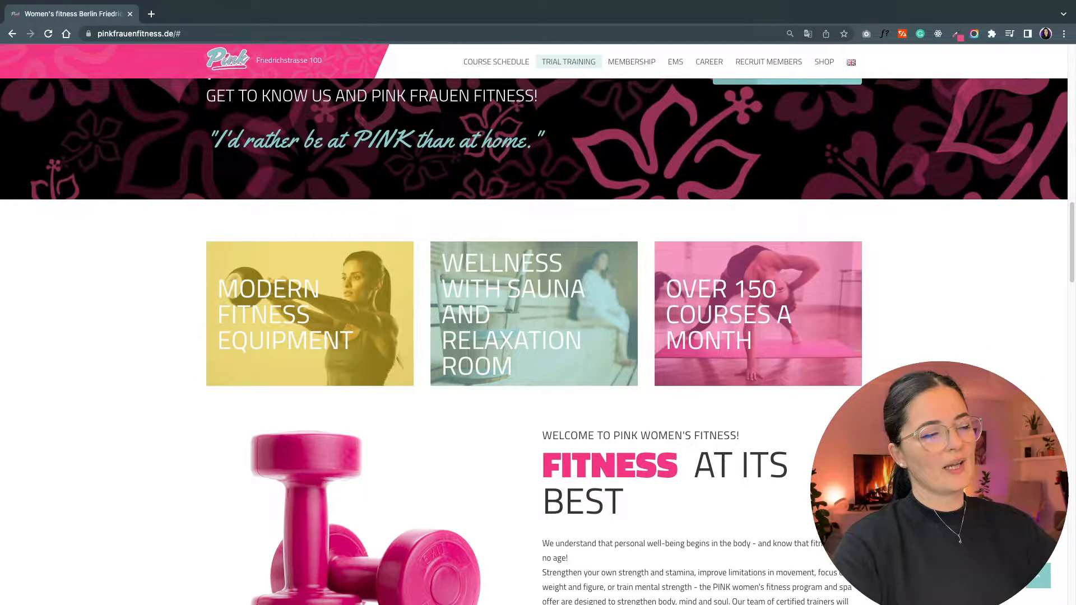
{"action": "scroll", "scroll_direction": "down", "scroll_amount": 3}
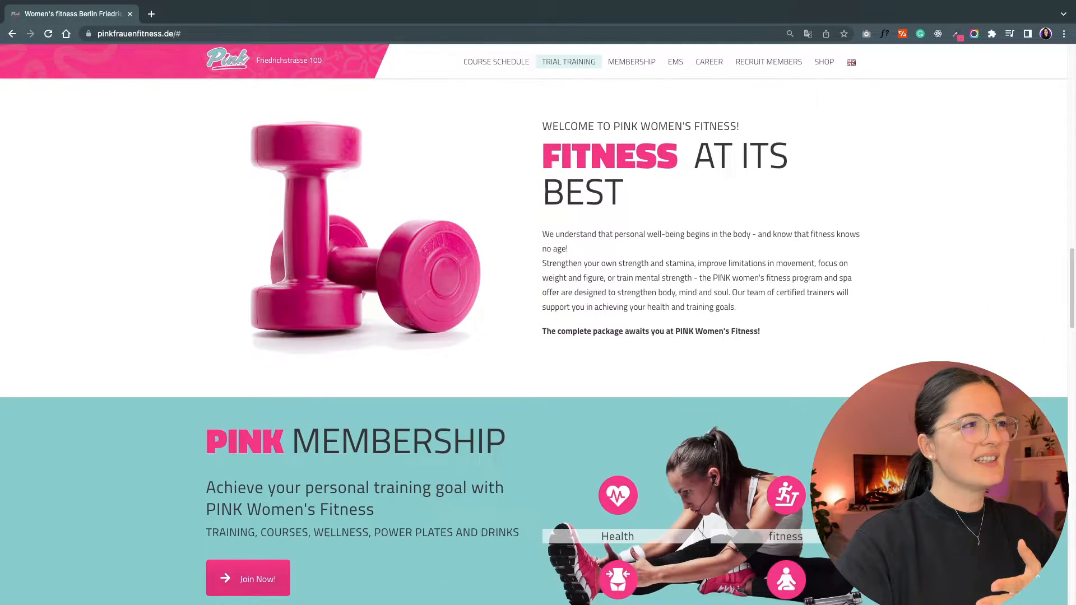
{"action": "scroll", "scroll_direction": "down", "scroll_amount": 3}
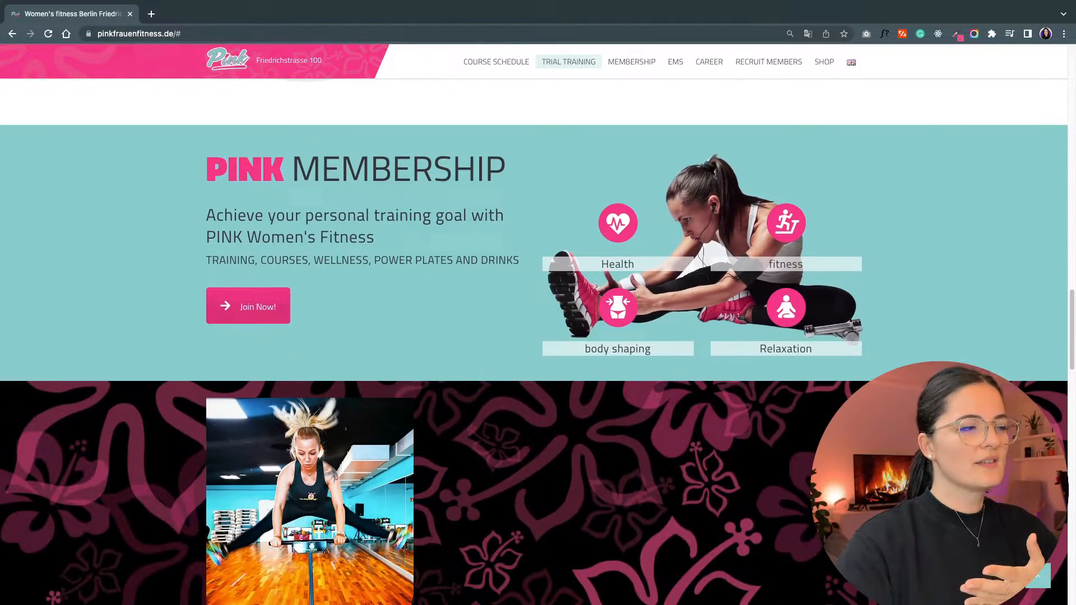
{"action": "scroll", "scroll_direction": "down", "scroll_amount": 3}
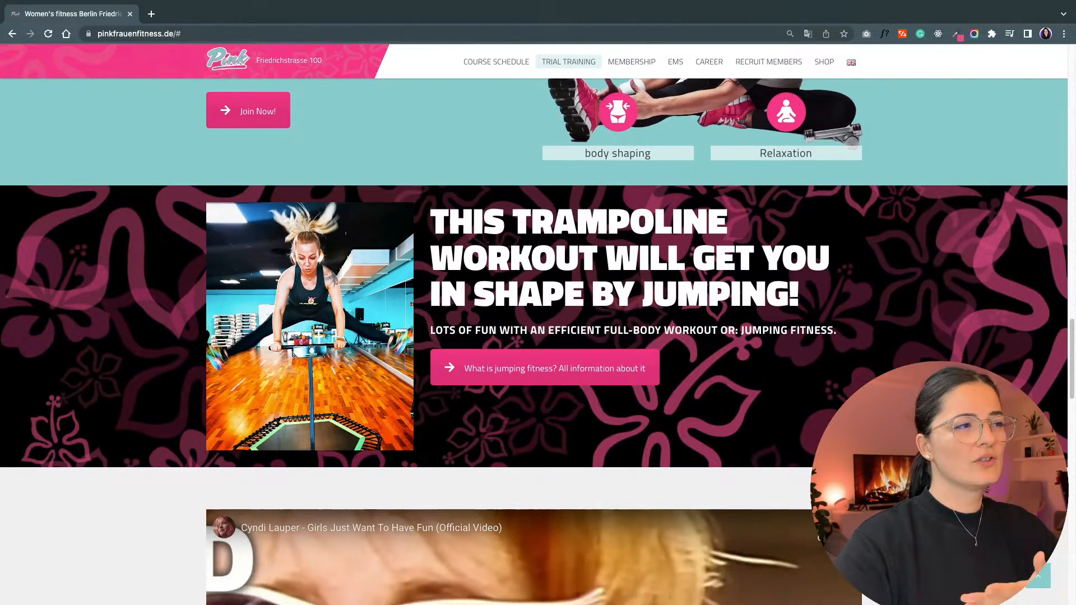
{"action": "scroll", "scroll_direction": "up", "scroll_amount": 3}
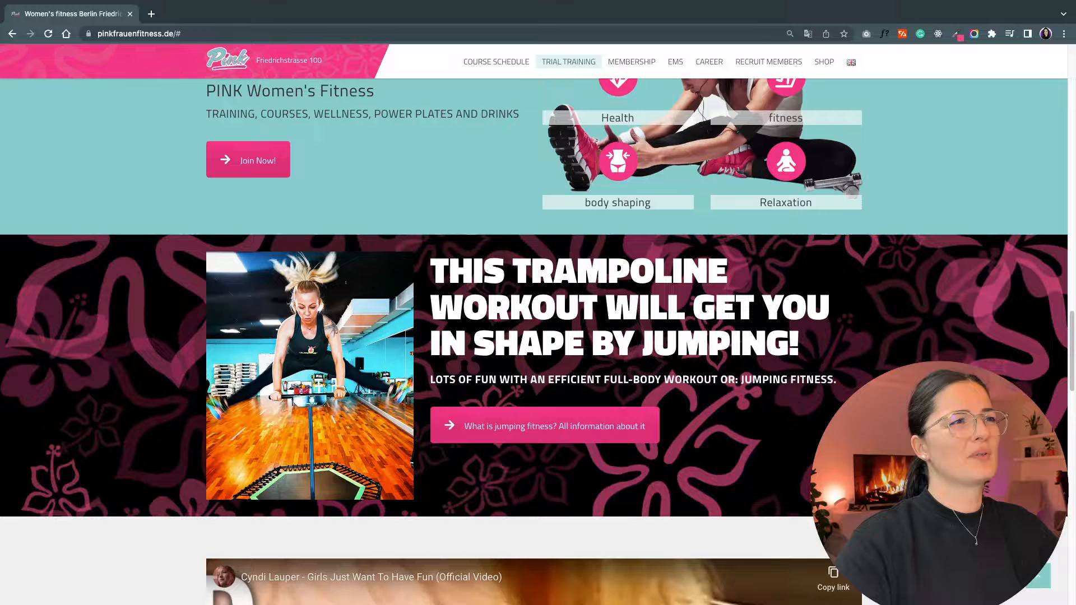
{"action": "left_click", "coordinate": [630, 61]}
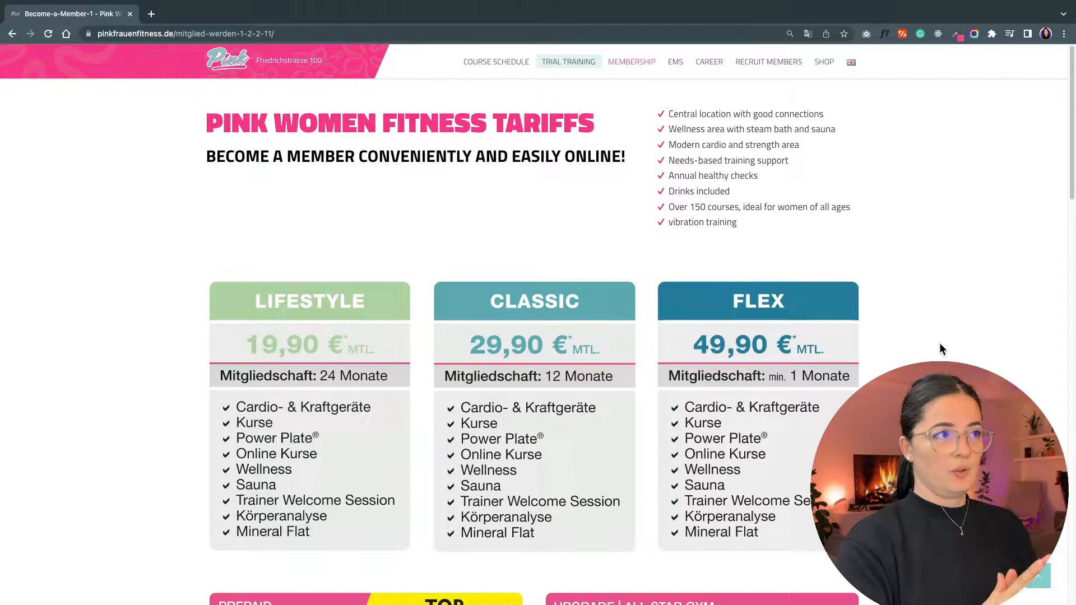
Scroll the tariffs page to review the Lifestyle, Classic and Flex plans.
{"action": "scroll", "scroll_direction": "up", "scroll_amount": 3}
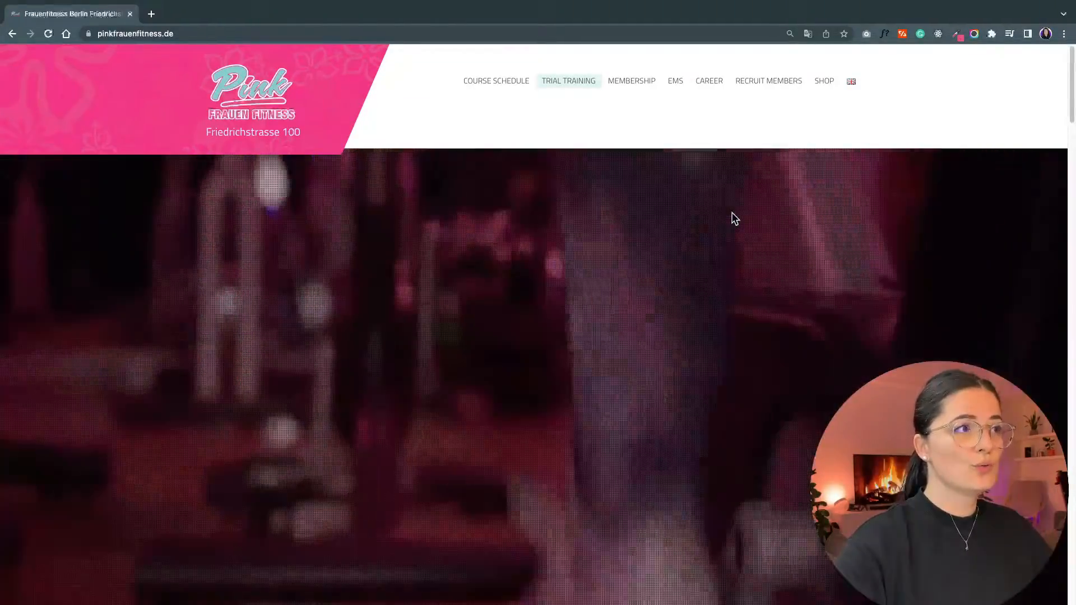
Switch to the Figma drafts file and scroll to the dark 'We don't judge' hero frame.
{"action": "left_click", "coordinate": [65, 13]}
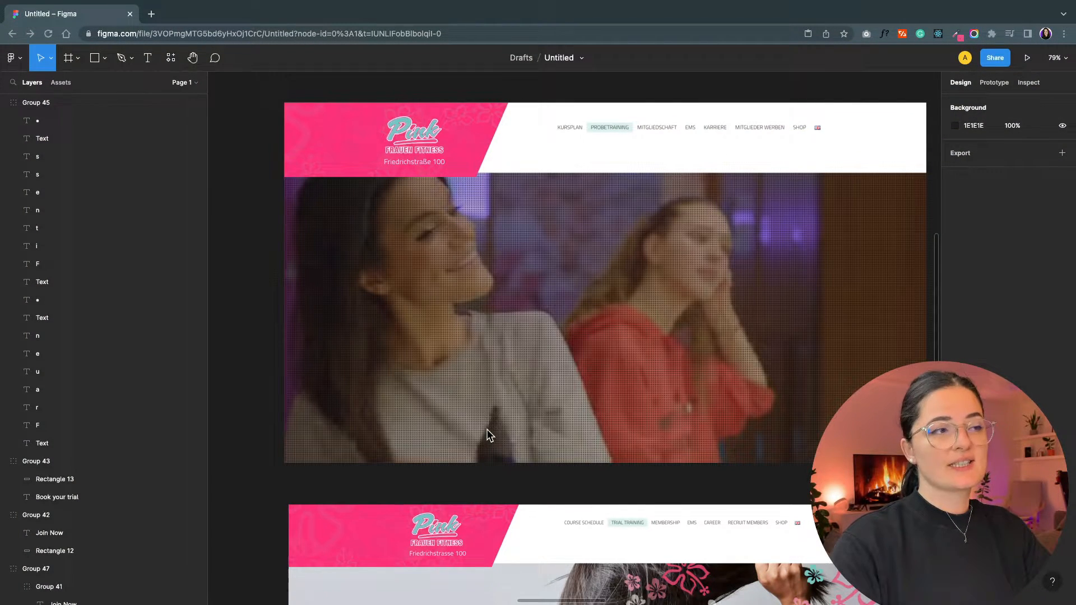
{"action": "scroll", "scroll_direction": "down", "scroll_amount": 3}
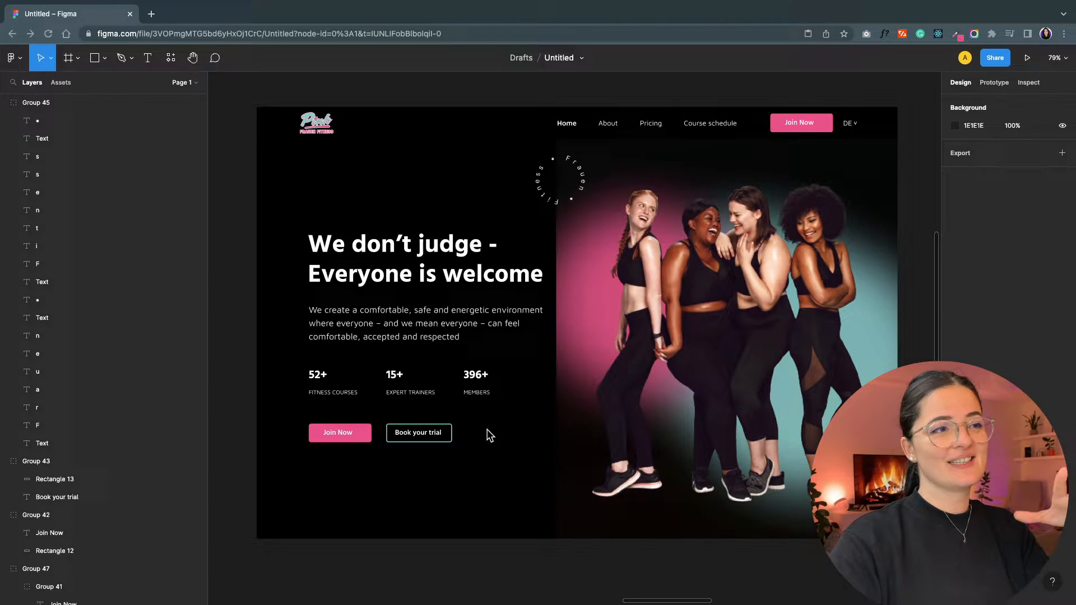
{"action": "mouse_move", "coordinate": [692, 570]}
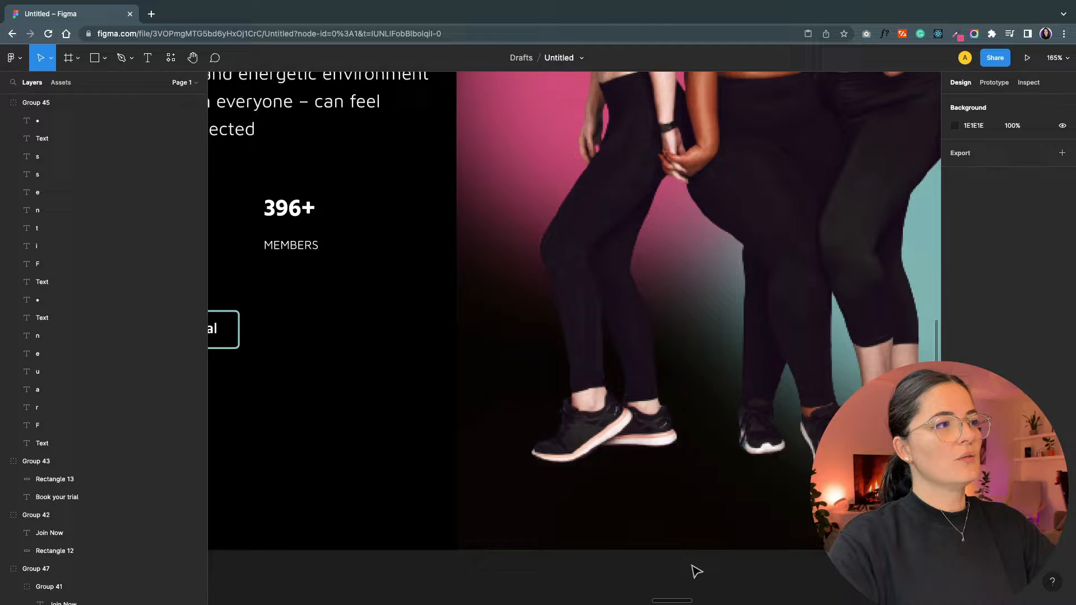
Bring the whole desktop hero frame into view and select the Pink logo at top left.
{"action": "scroll", "scroll_direction": "up", "scroll_amount": 3}
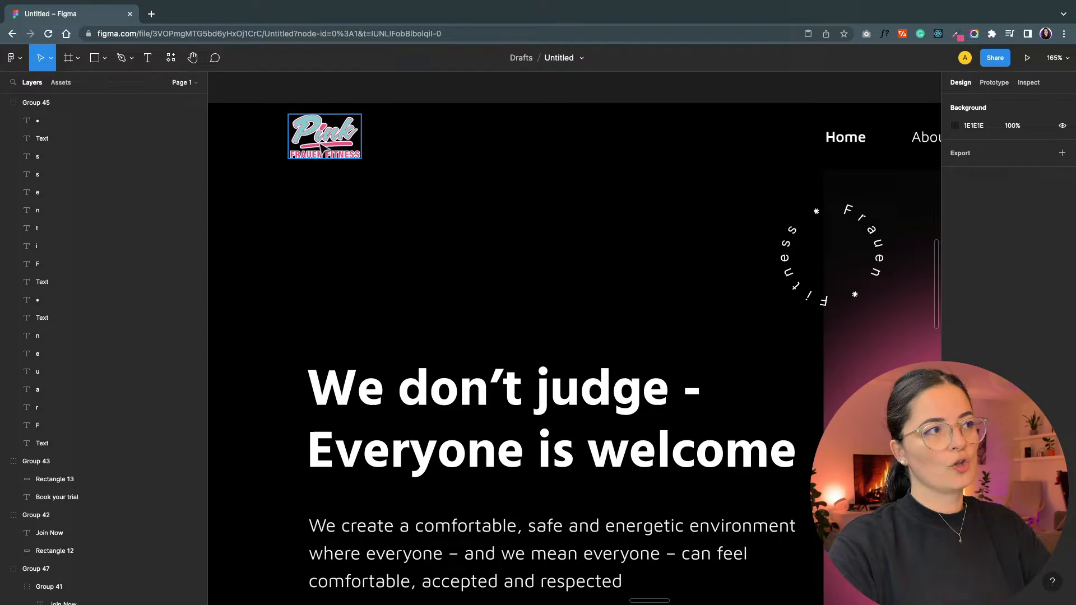
{"action": "left_click", "coordinate": [325, 135]}
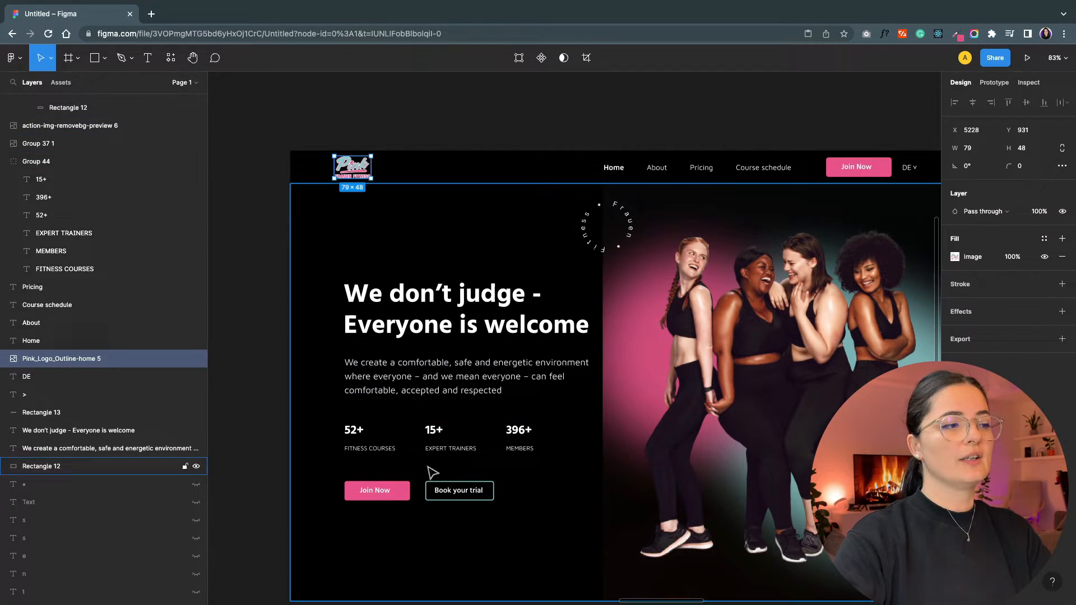
{"action": "left_click", "coordinate": [38, 143]}
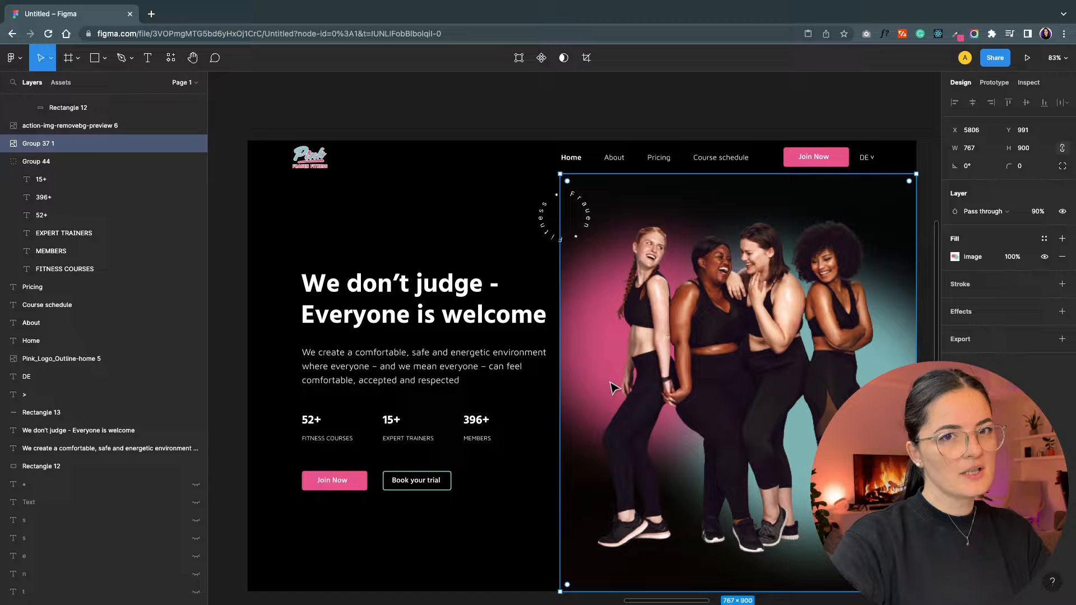
{"action": "left_click", "coordinate": [69, 126]}
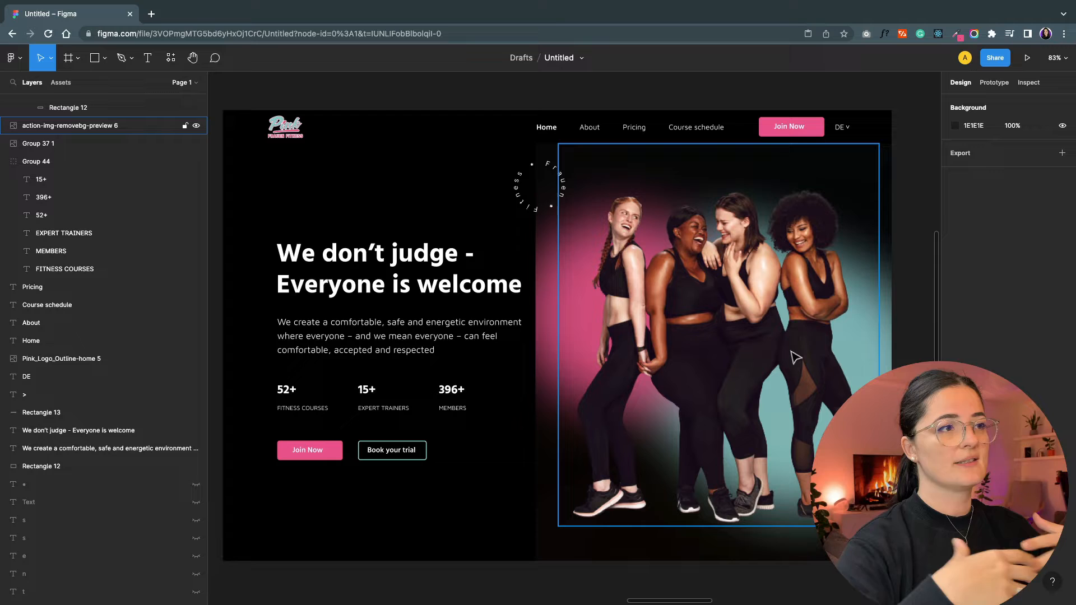
{"action": "left_click", "coordinate": [41, 466]}
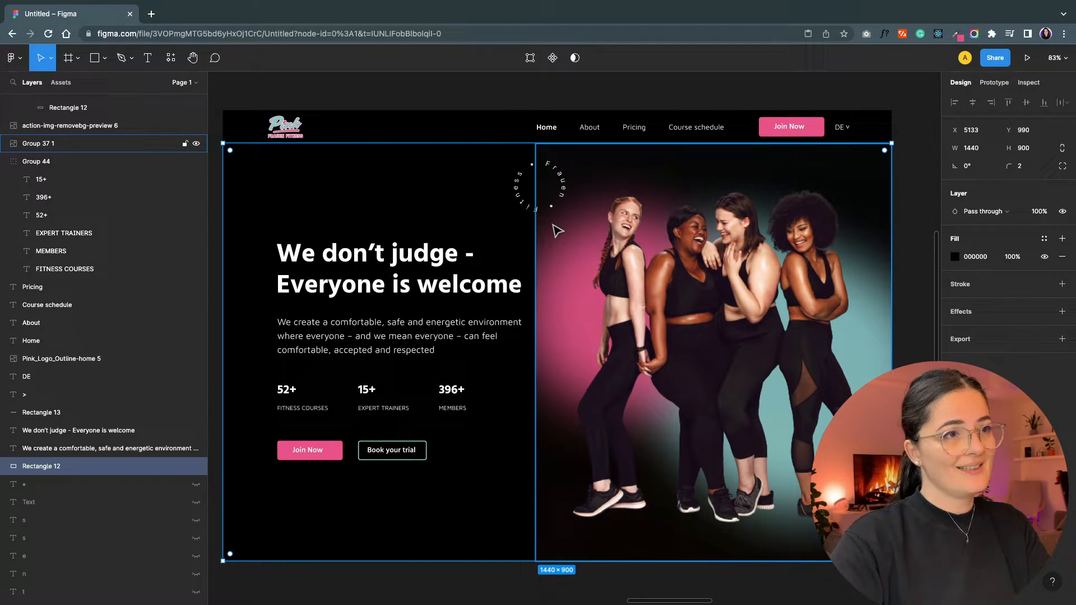
{"action": "left_click", "coordinate": [398, 267]}
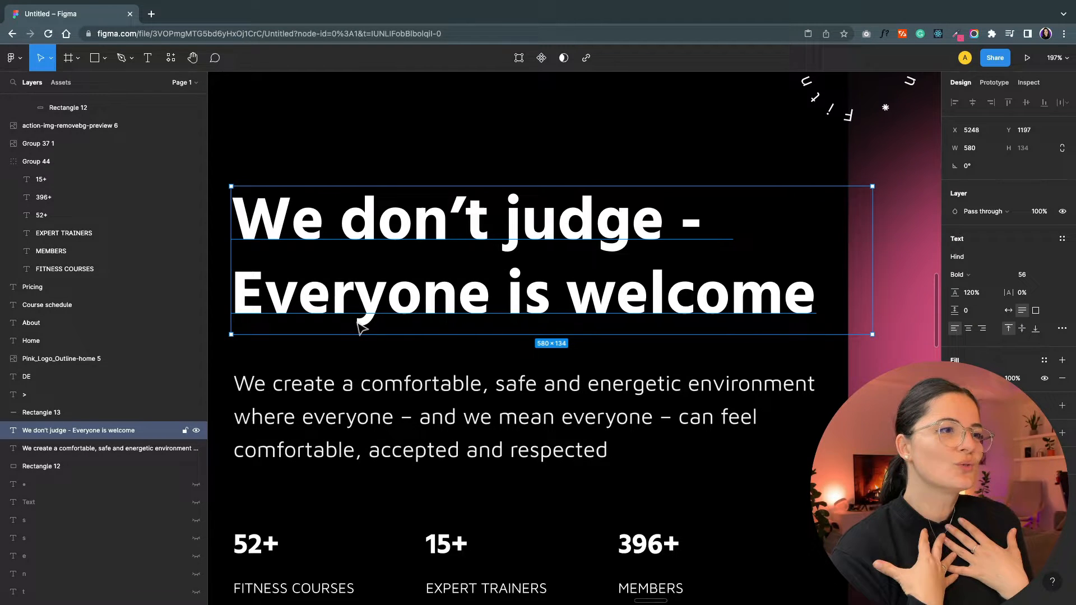
{"action": "mouse_move", "coordinate": [620, 232]}
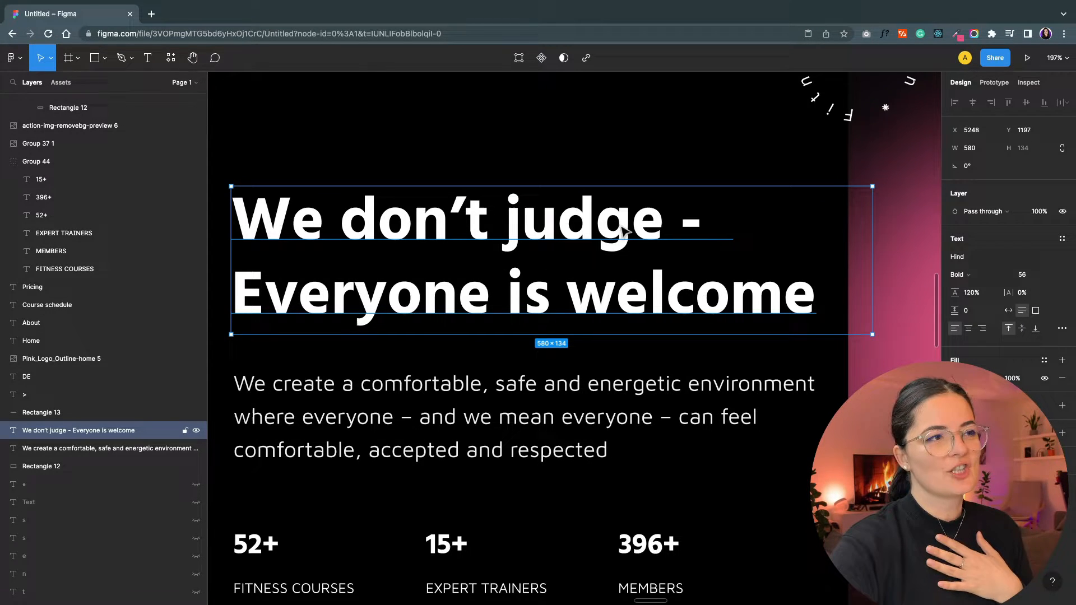
{"action": "mouse_move", "coordinate": [623, 252]}
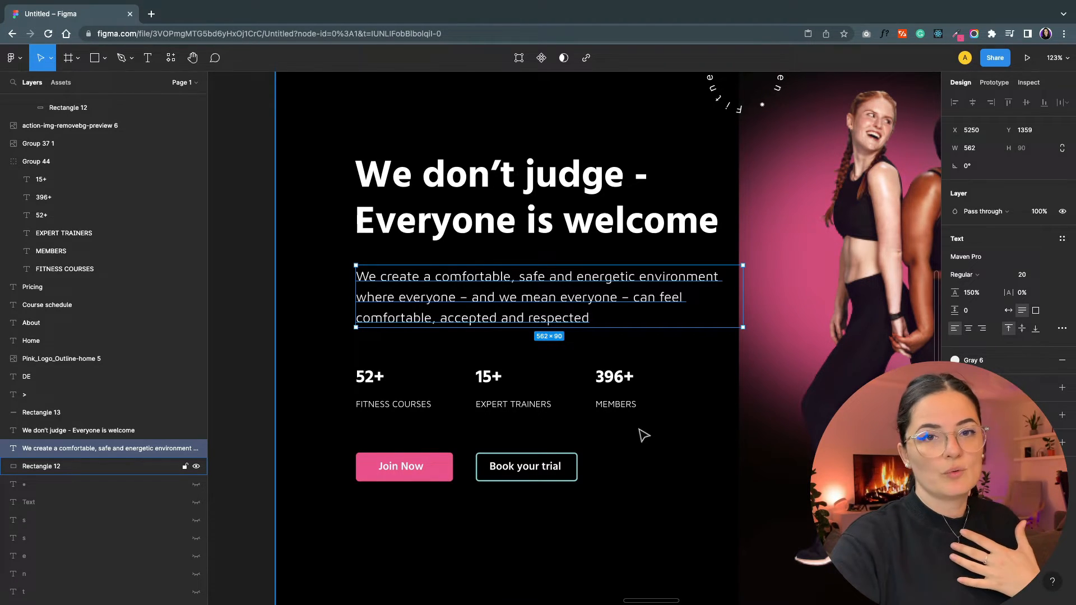
{"action": "mouse_move", "coordinate": [583, 510]}
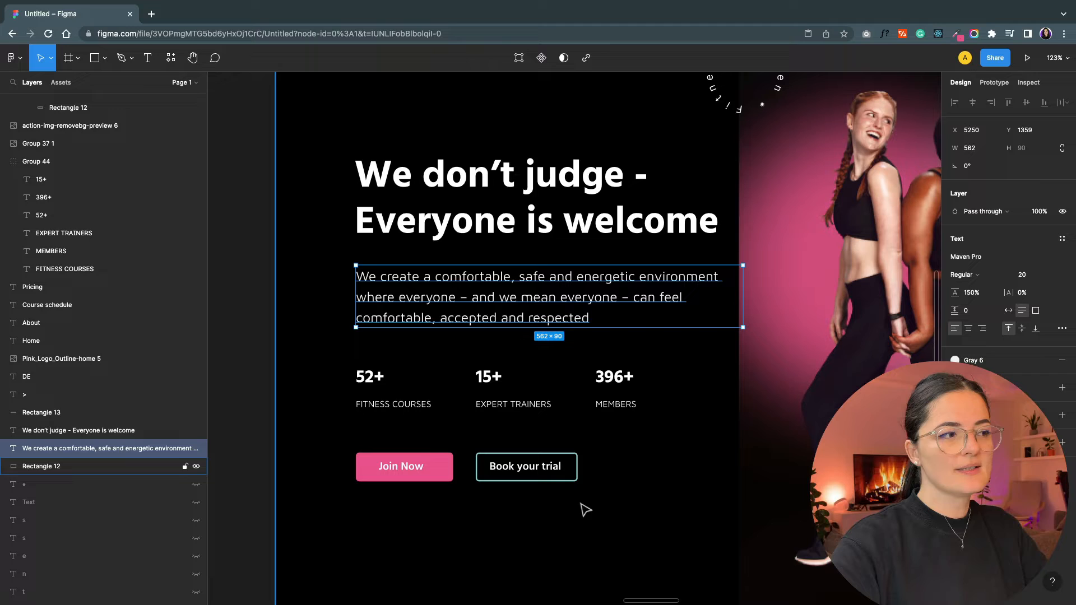
{"action": "mouse_move", "coordinate": [501, 493]}
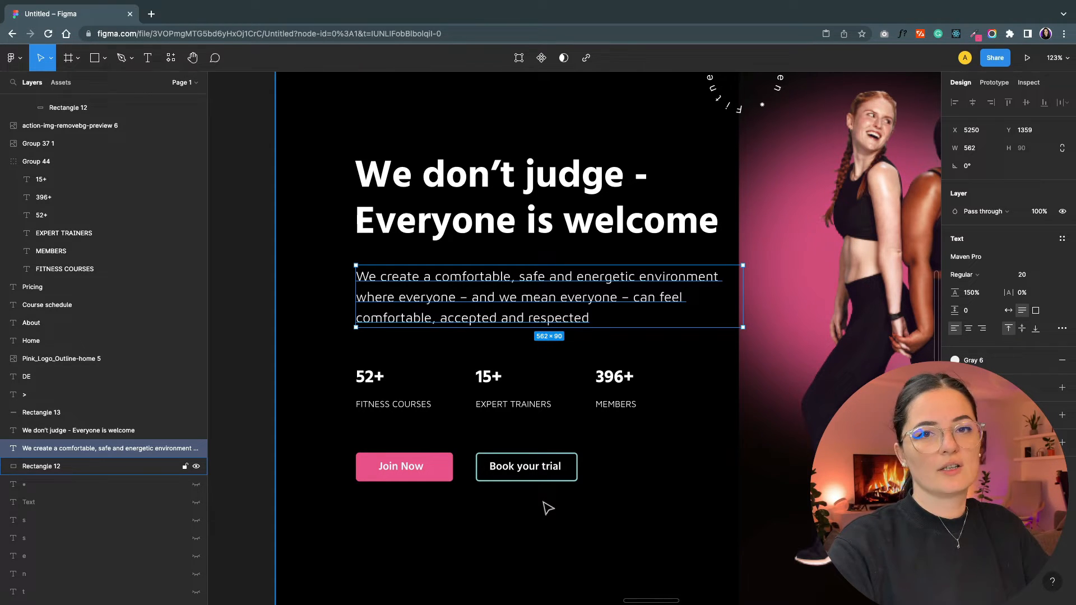
{"action": "mouse_move", "coordinate": [579, 520]}
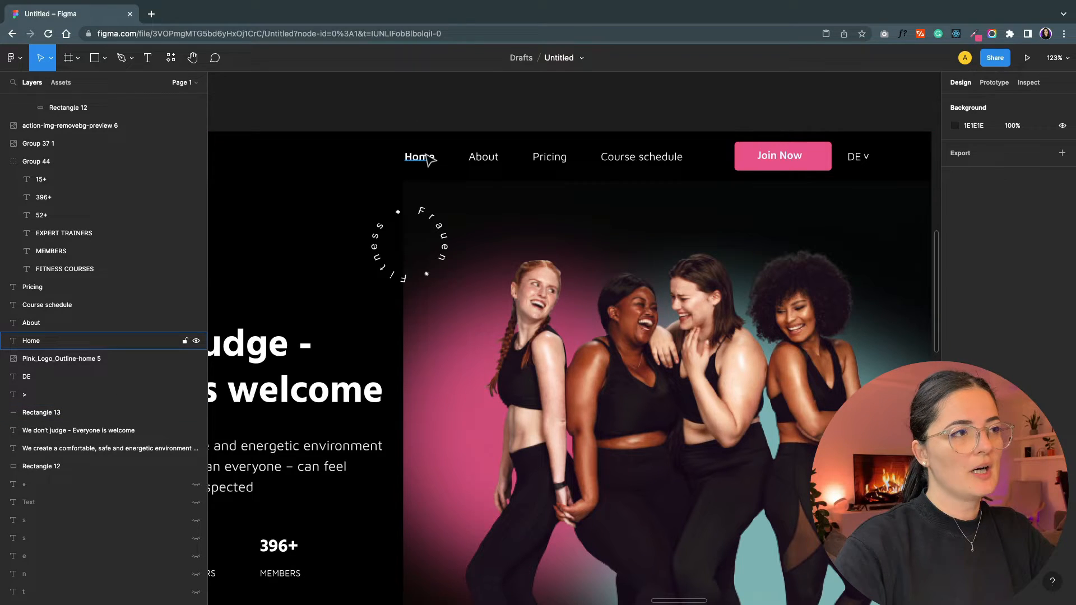
{"action": "left_click", "coordinate": [549, 157]}
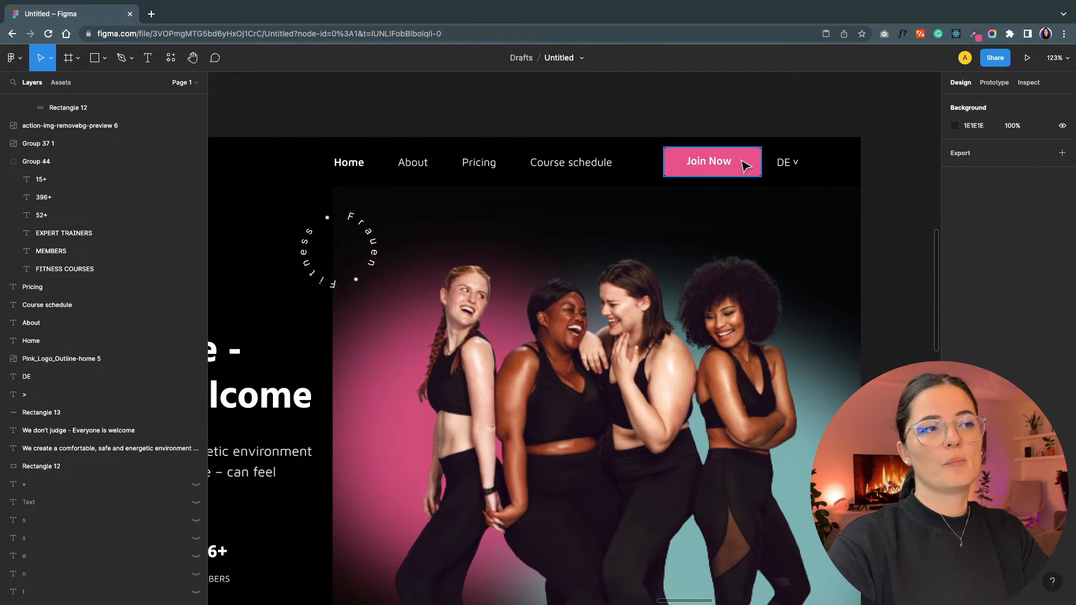
{"action": "mouse_move", "coordinate": [769, 170]}
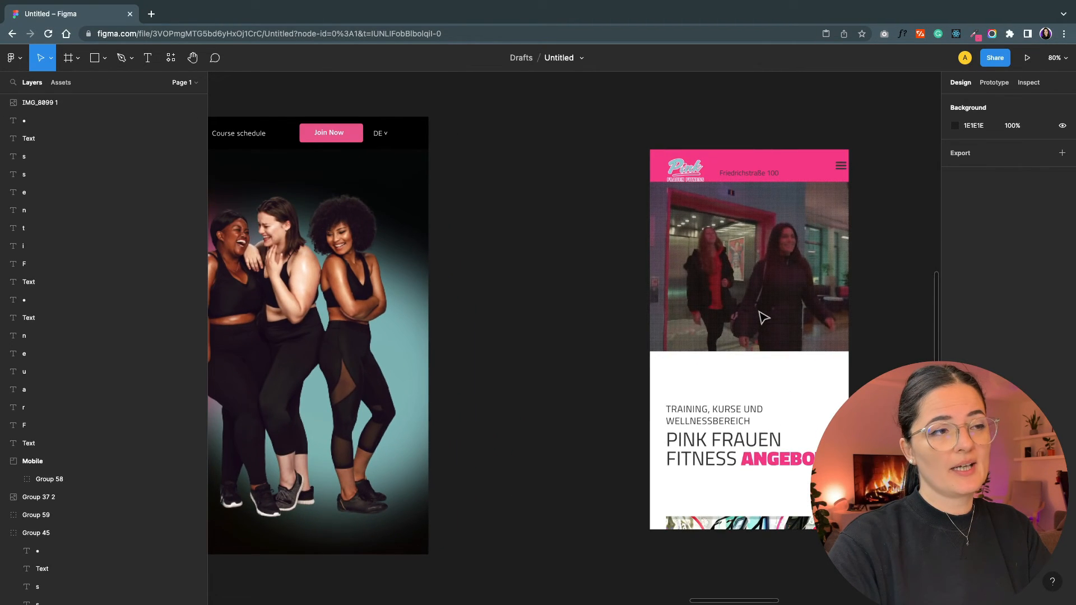
{"action": "mouse_move", "coordinate": [875, 375]}
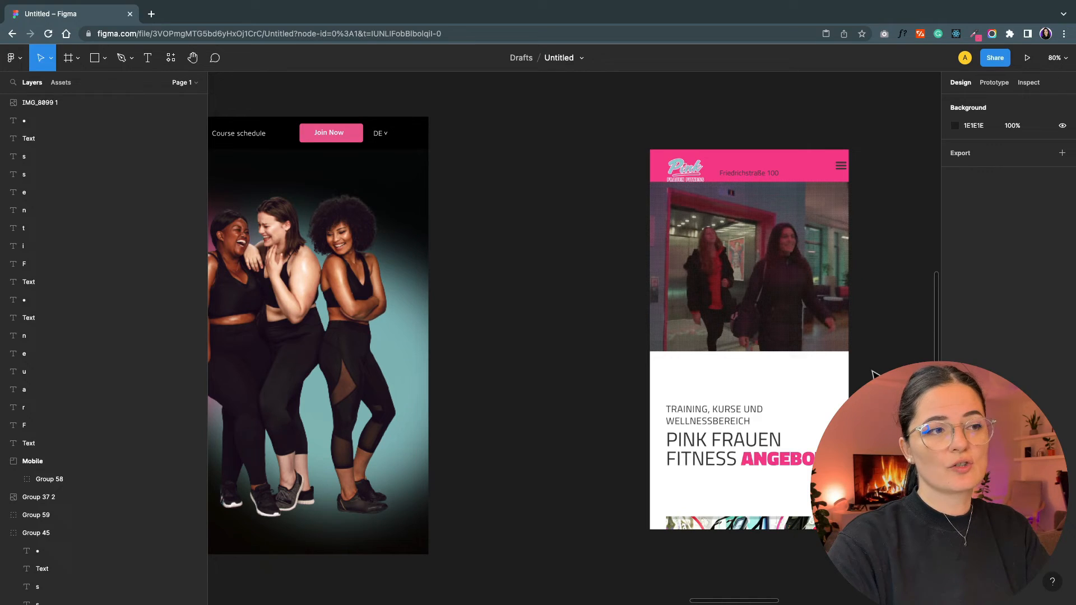